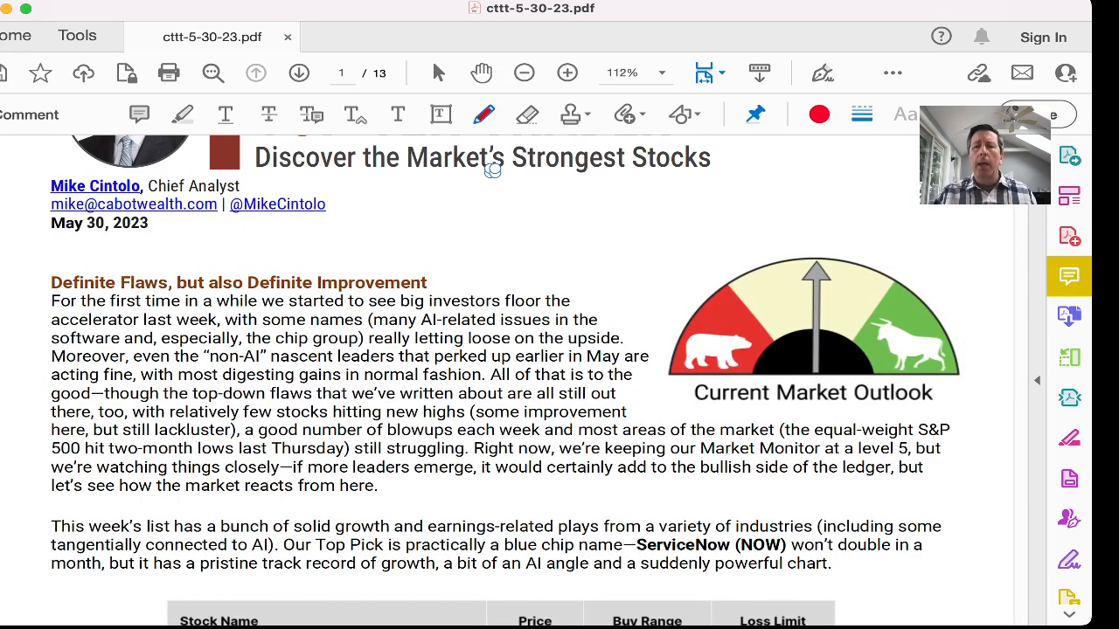
Draw a red freehand circle around the Current Market Outlook gauge on page 1.
left_click_drag(664, 267, 913, 216)
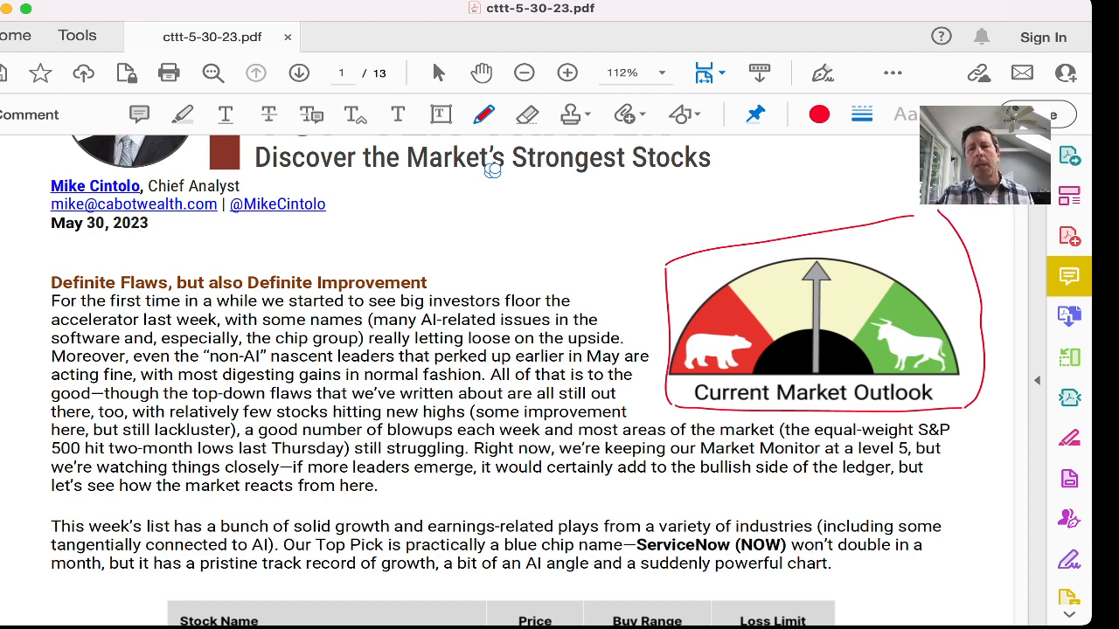
Scroll down to page 2 showing the ASML Holding write-up and price table.
scroll("down", 3)
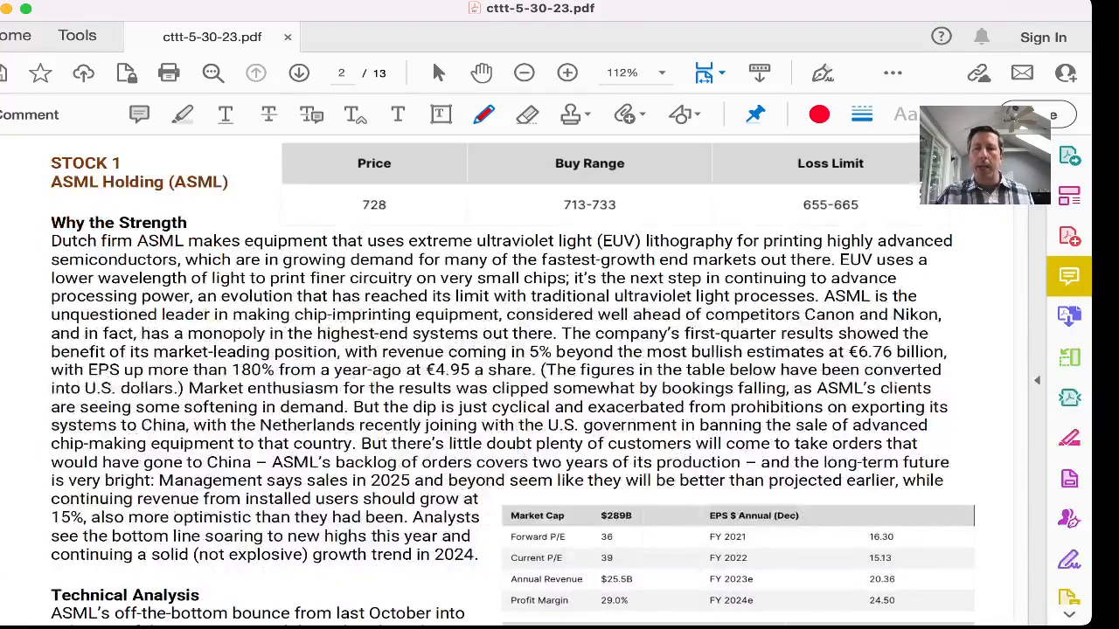
scroll("down", 3)
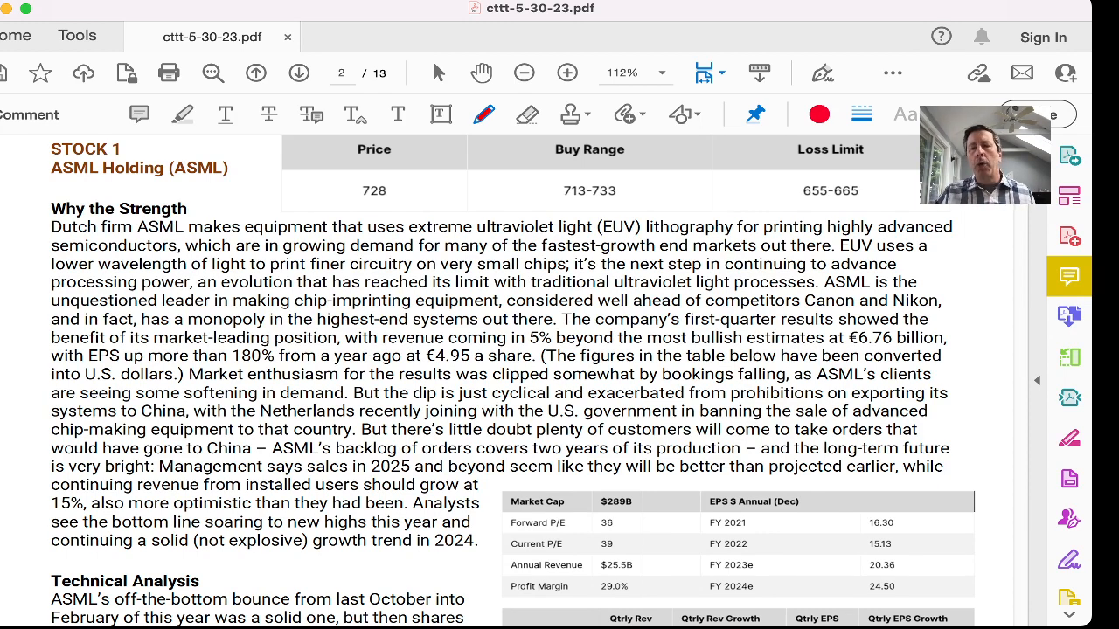
scroll("down", 3)
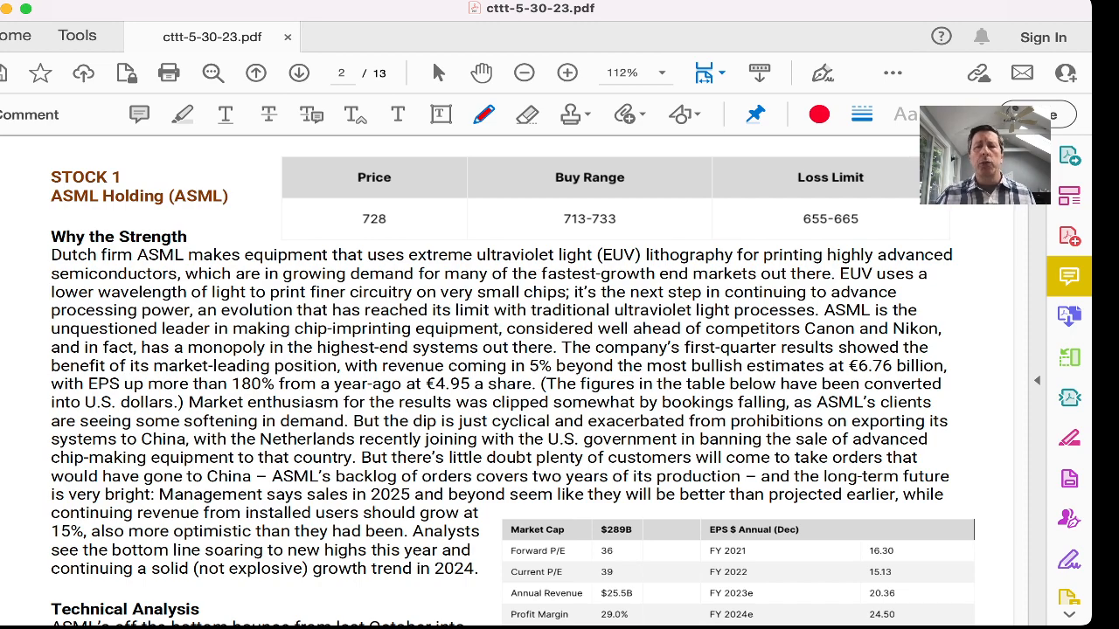
scroll("down", 3)
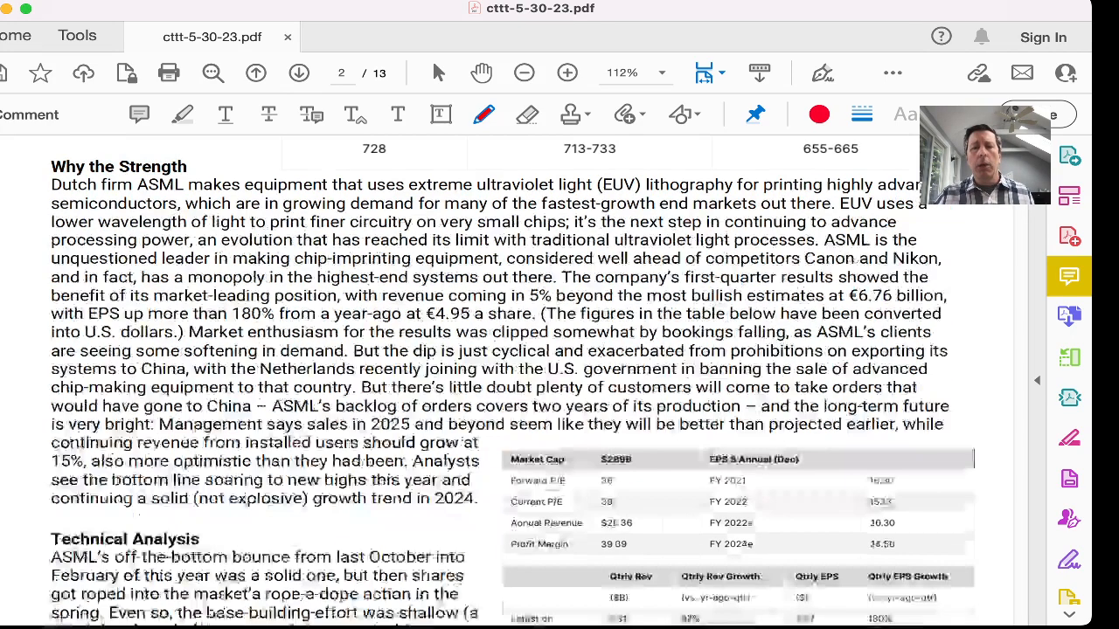
Scroll past ASML's technical analysis to page 3's Canadian Solar analysis and charts.
scroll("down", 3)
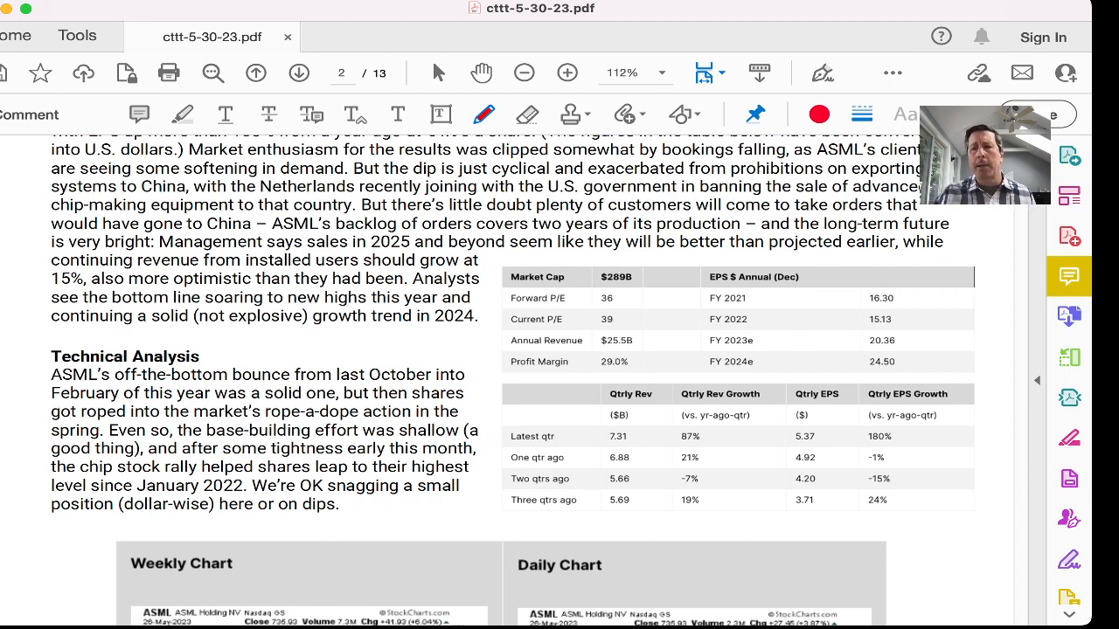
scroll("down", 3)
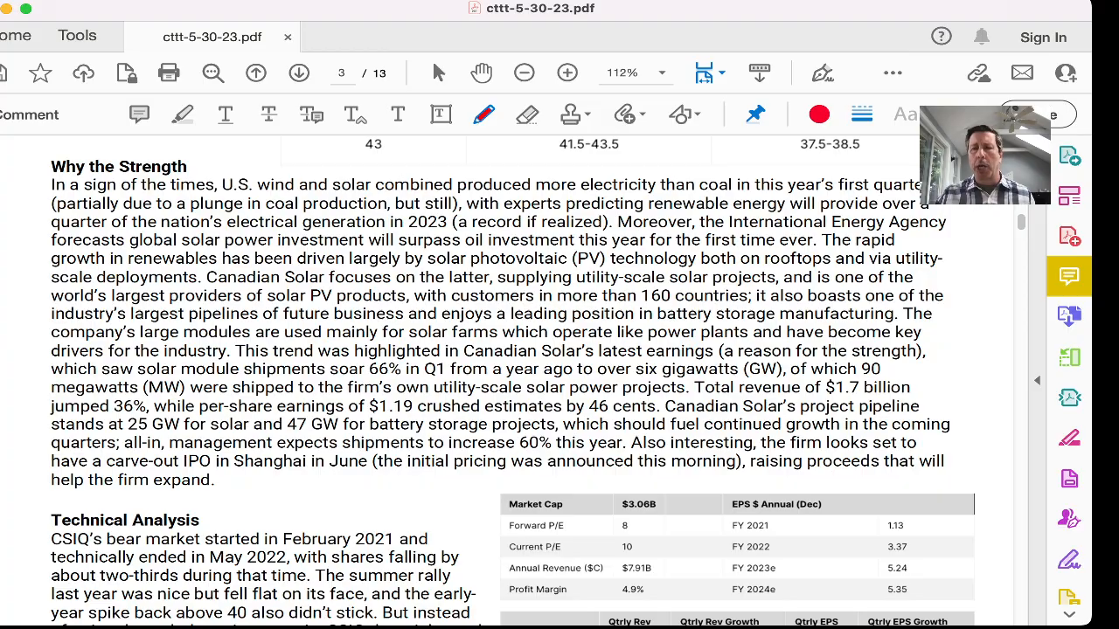
scroll("down", 3)
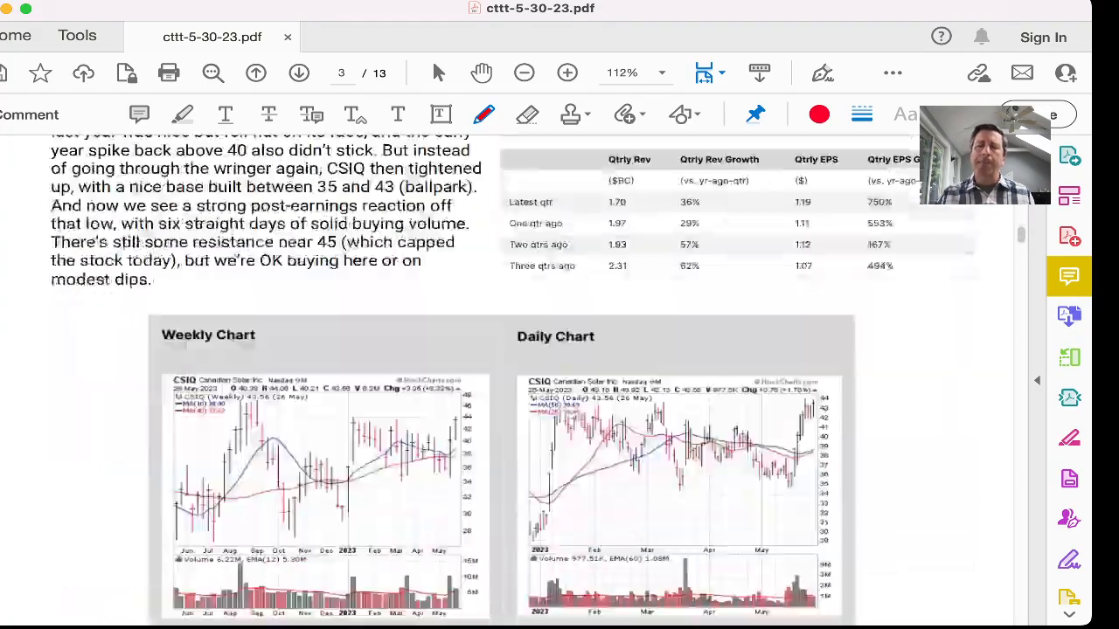
Scroll ahead to page 12 showing the Previously Recommended Stocks table.
scroll("down", 3)
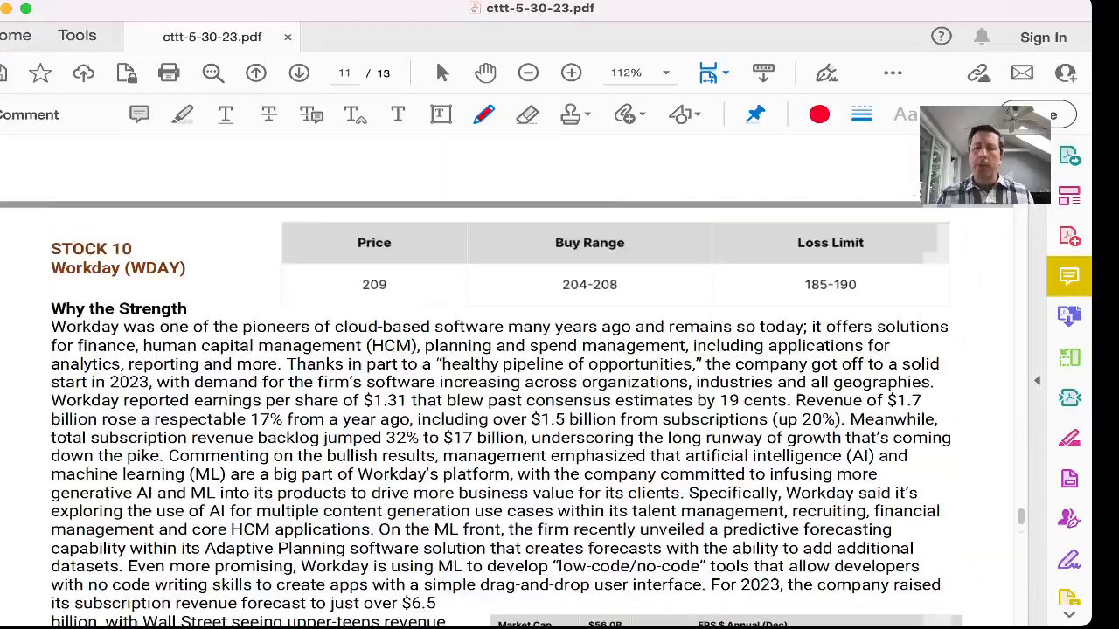
scroll("down", 3)
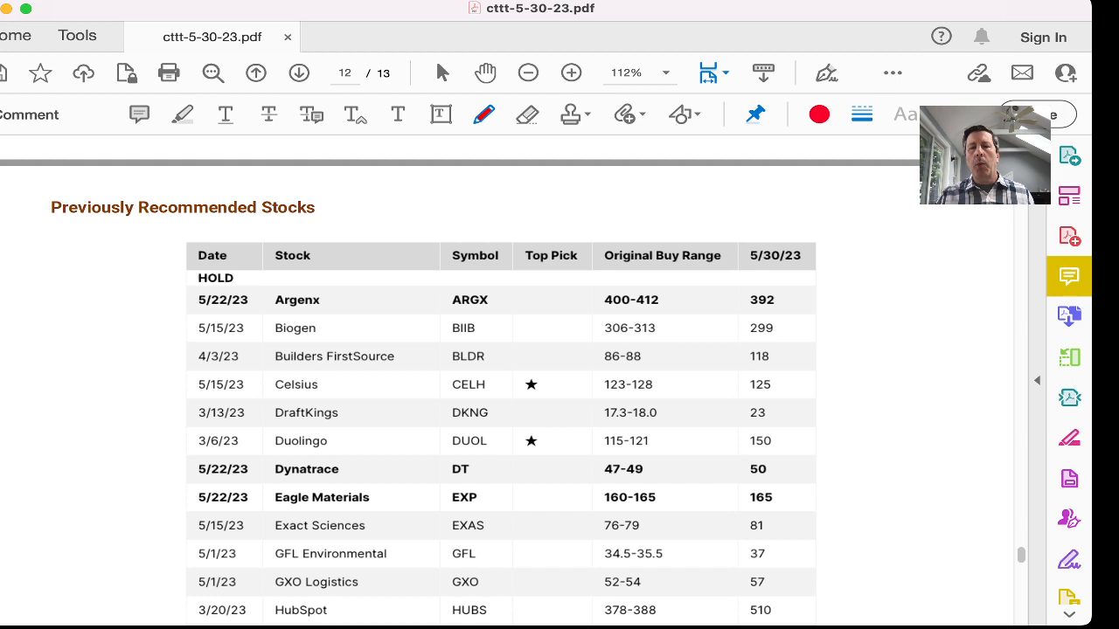
Draw a red freehand line above the stocks table, then scroll toward Nvidia.
left_click_drag(172, 234, 225, 229)
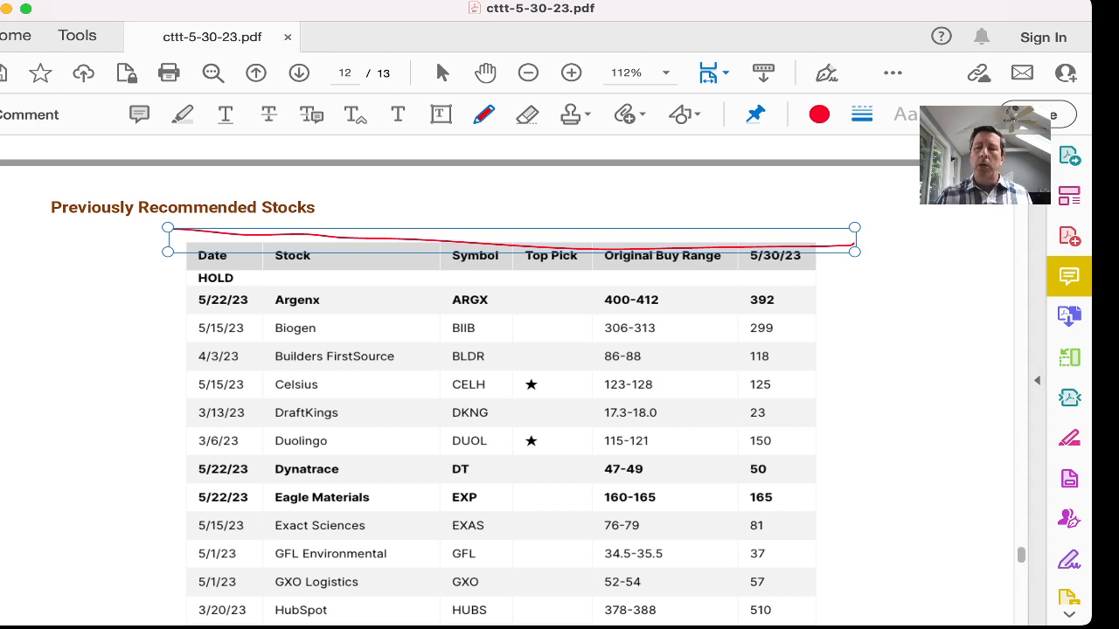
scroll("down", 3)
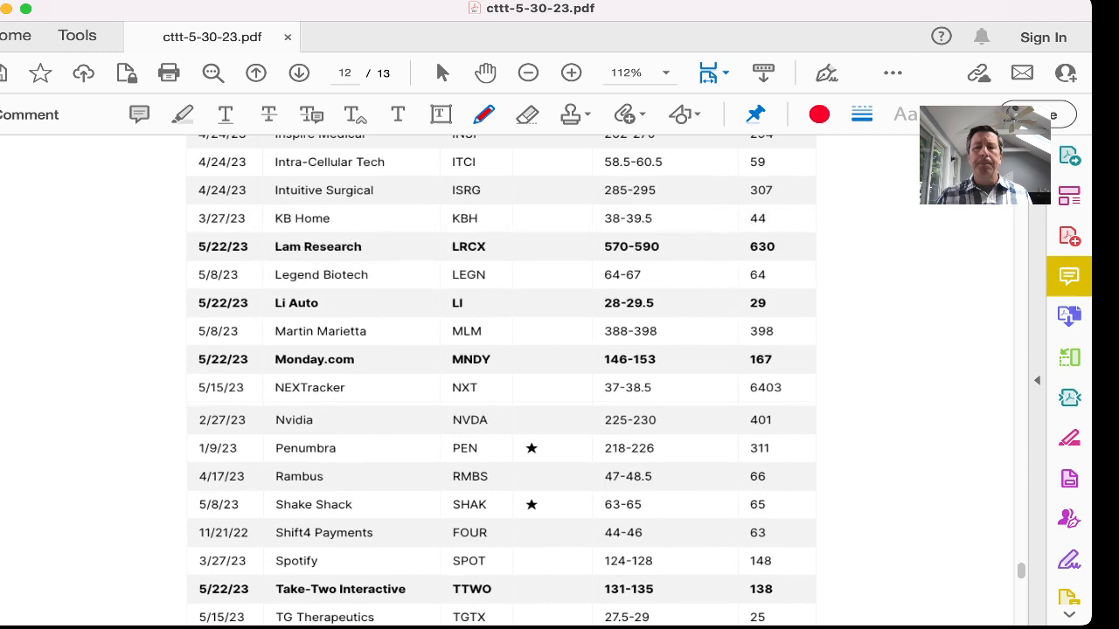
Scroll to page 13 with the DROPPED and SELL Recommendations headings.
scroll("down", 3)
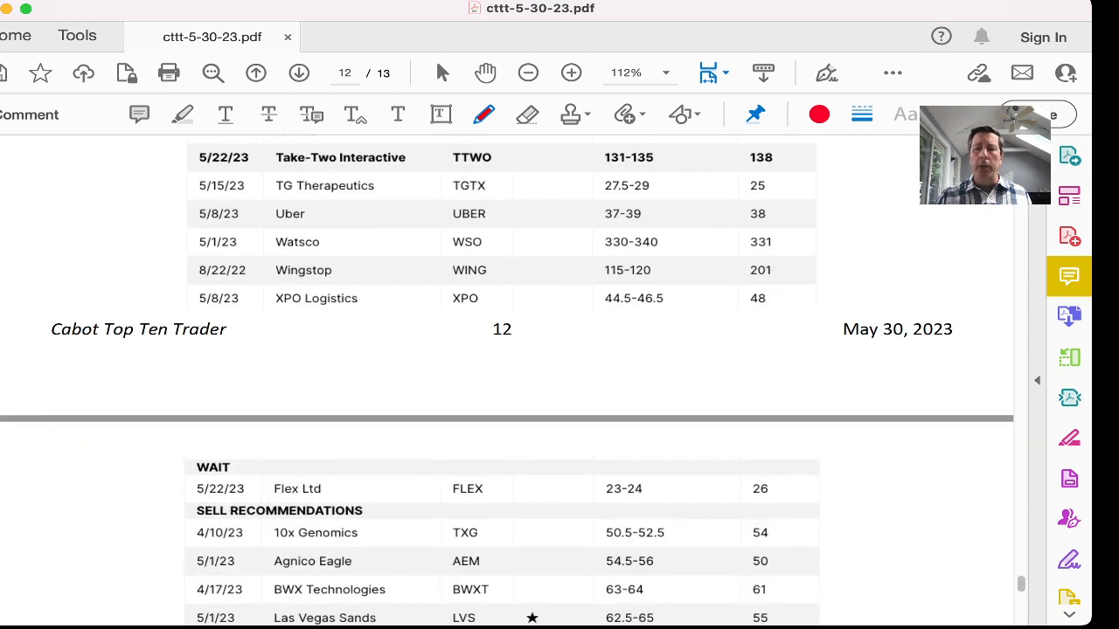
scroll("down", 3)
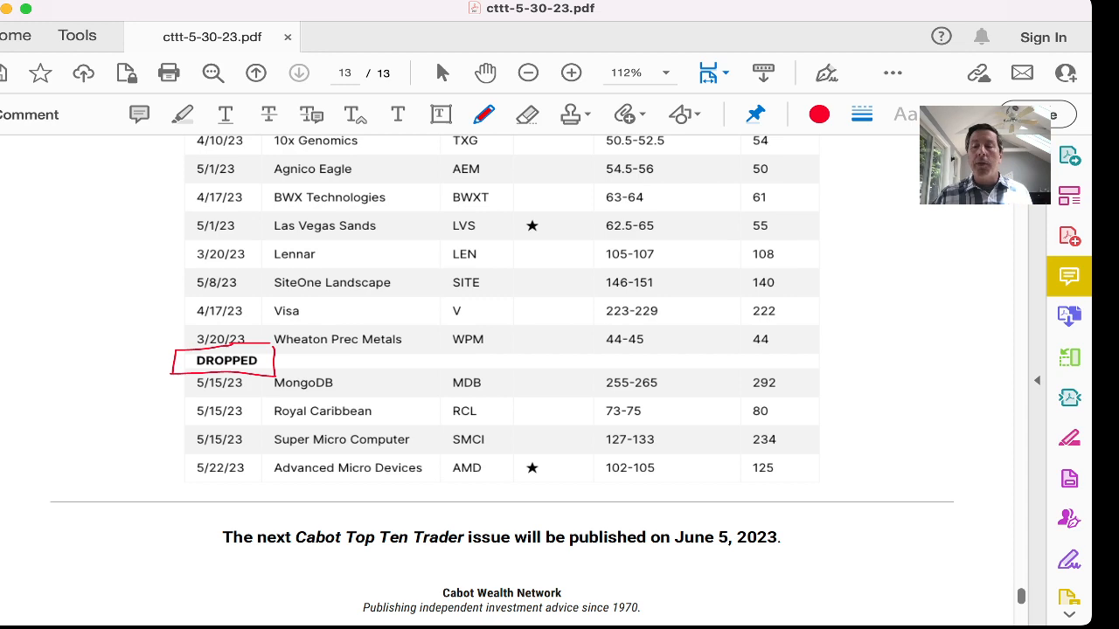
scroll("down", 3)
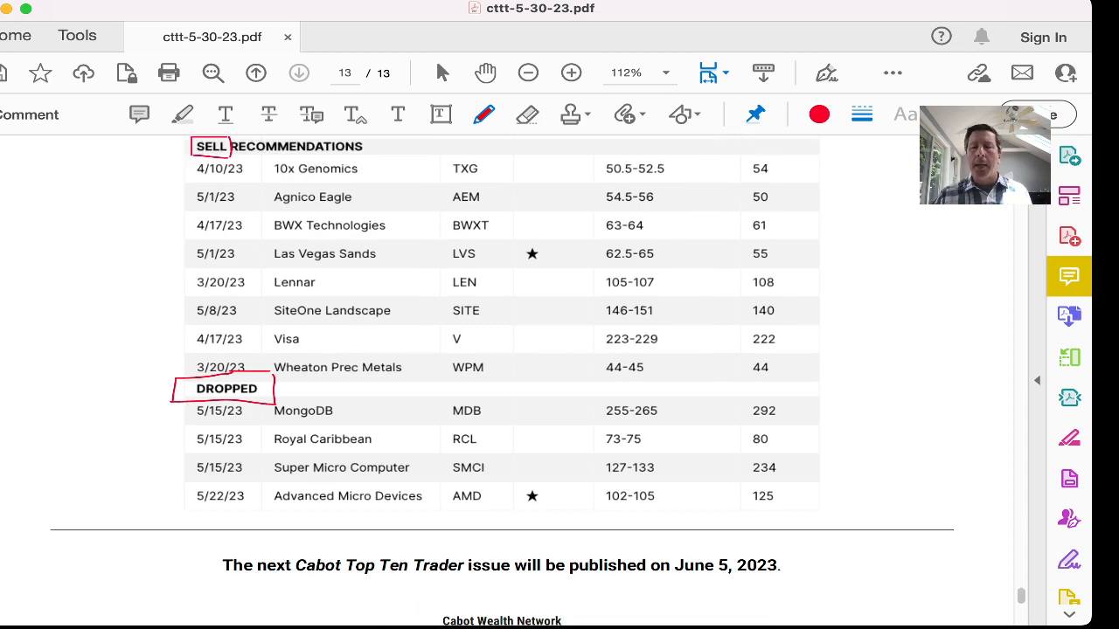